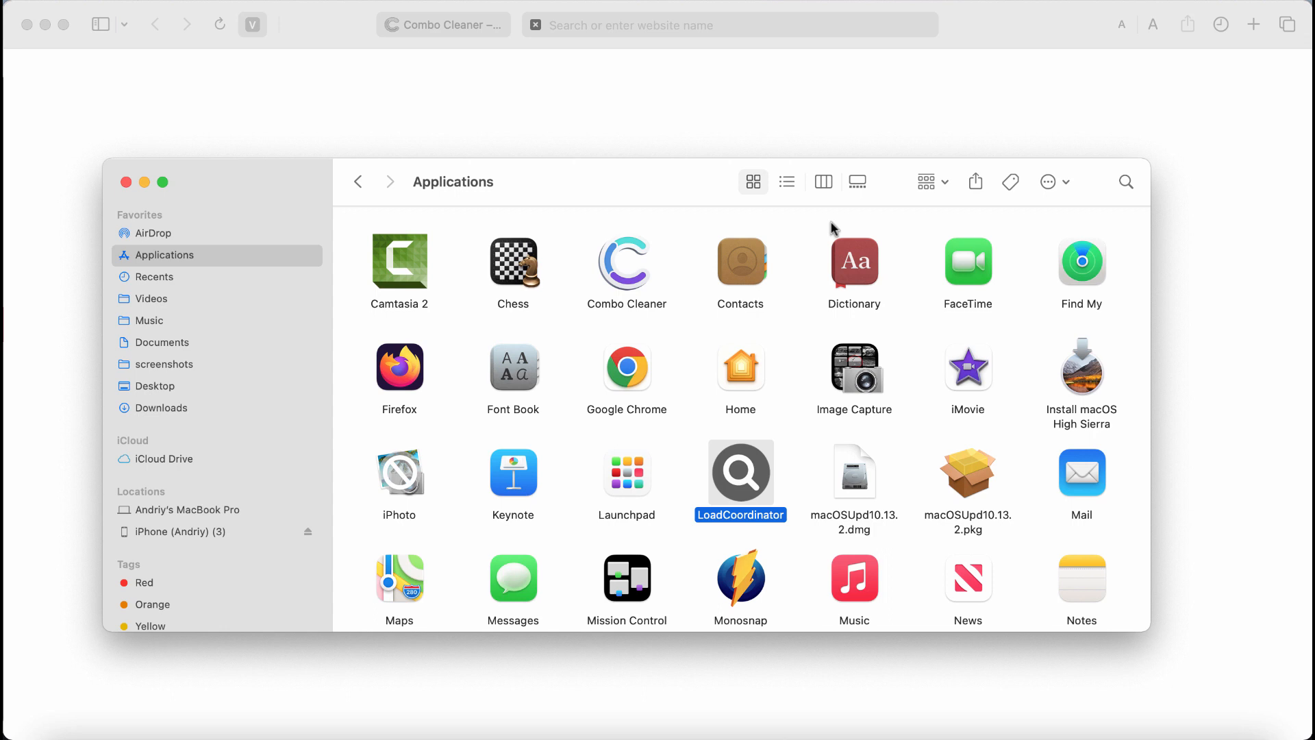
mouse_move(818, 290)
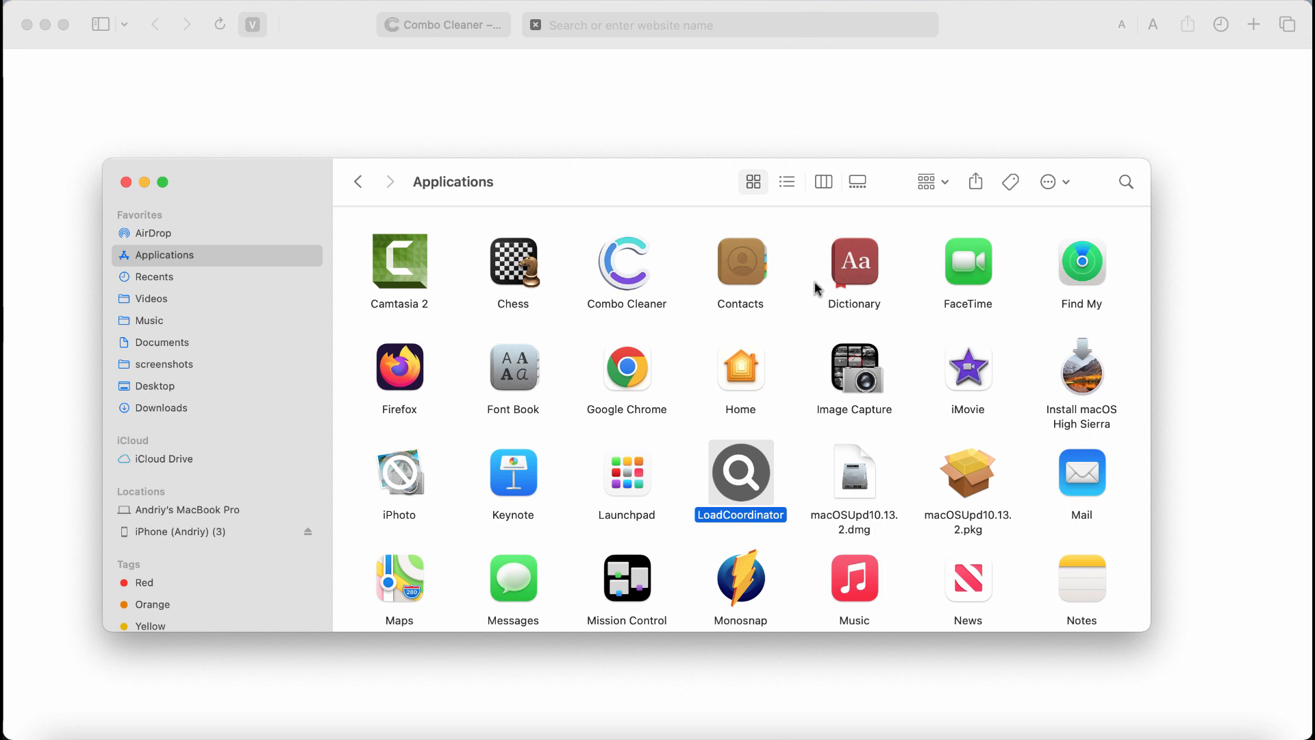
mouse_move(805, 351)
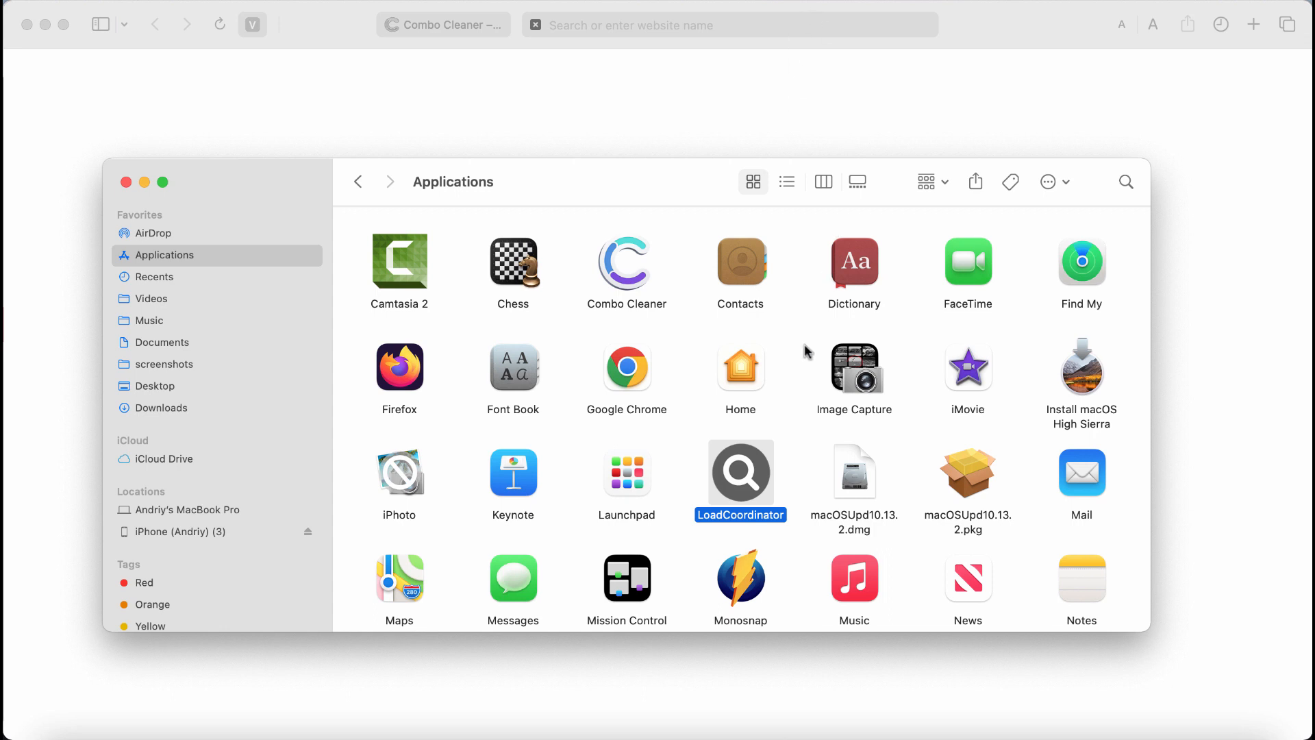
mouse_move(804, 466)
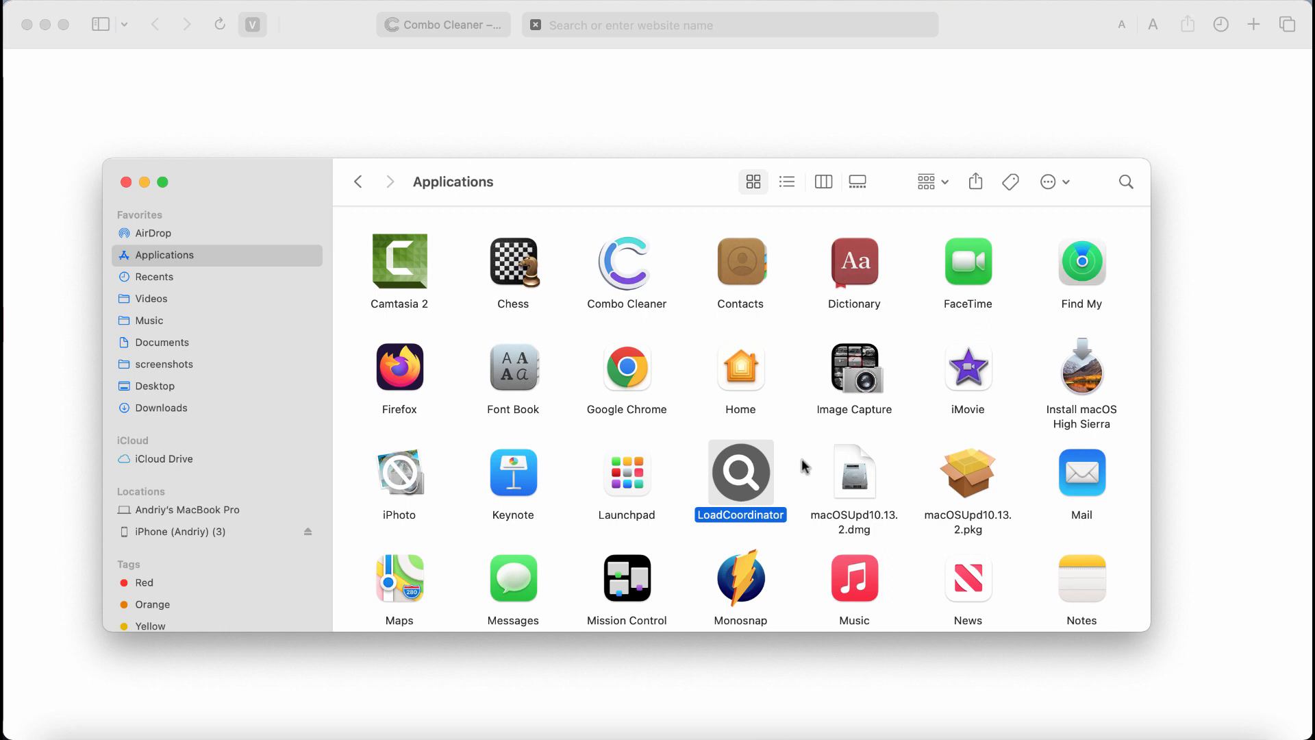
mouse_move(798, 425)
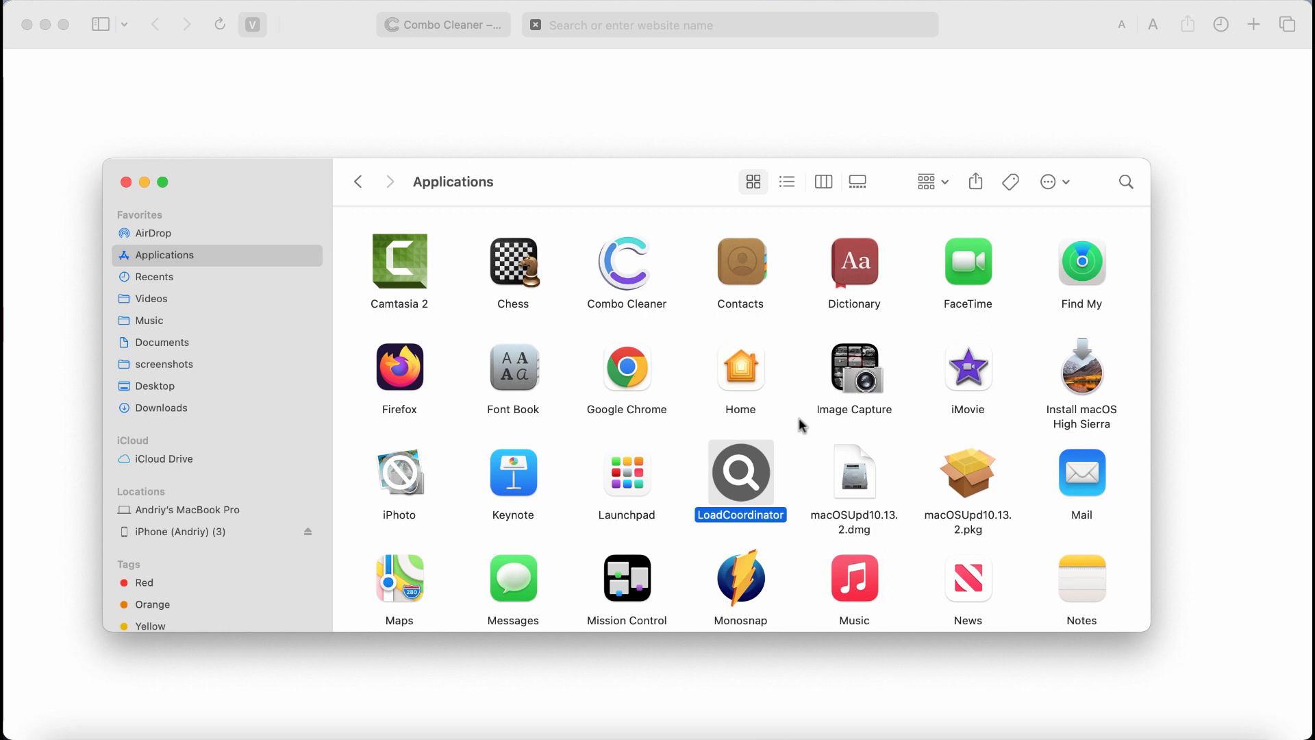
mouse_move(754, 481)
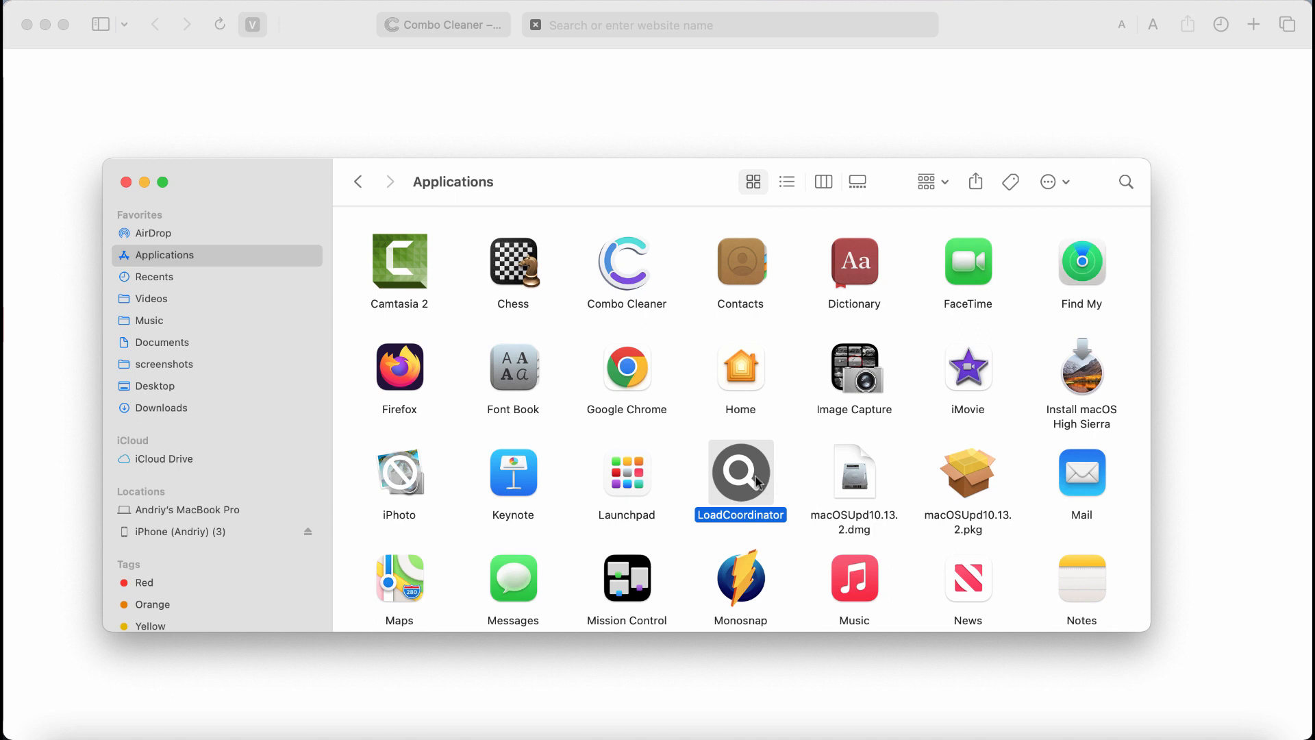
Step: Bring up Finder's context actions for the LoadCoordinator app in Applications
right_click(740, 470)
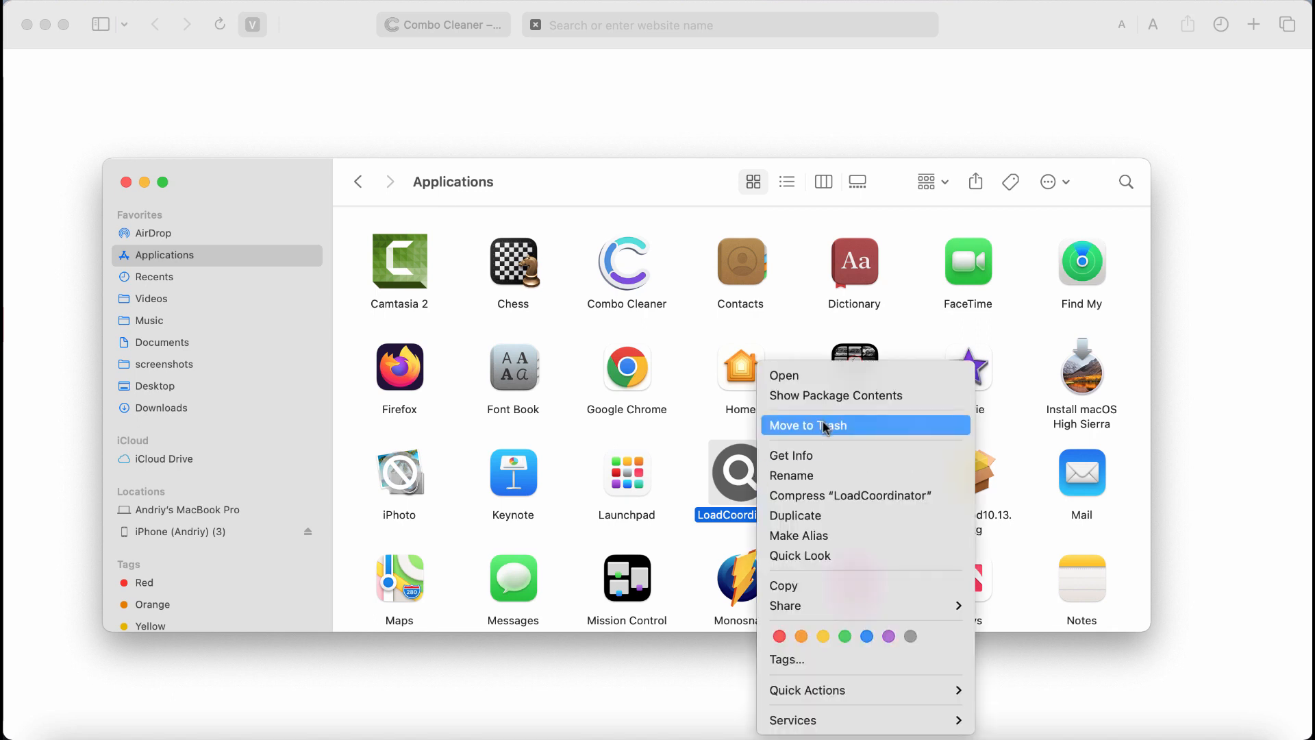
mouse_move(847, 425)
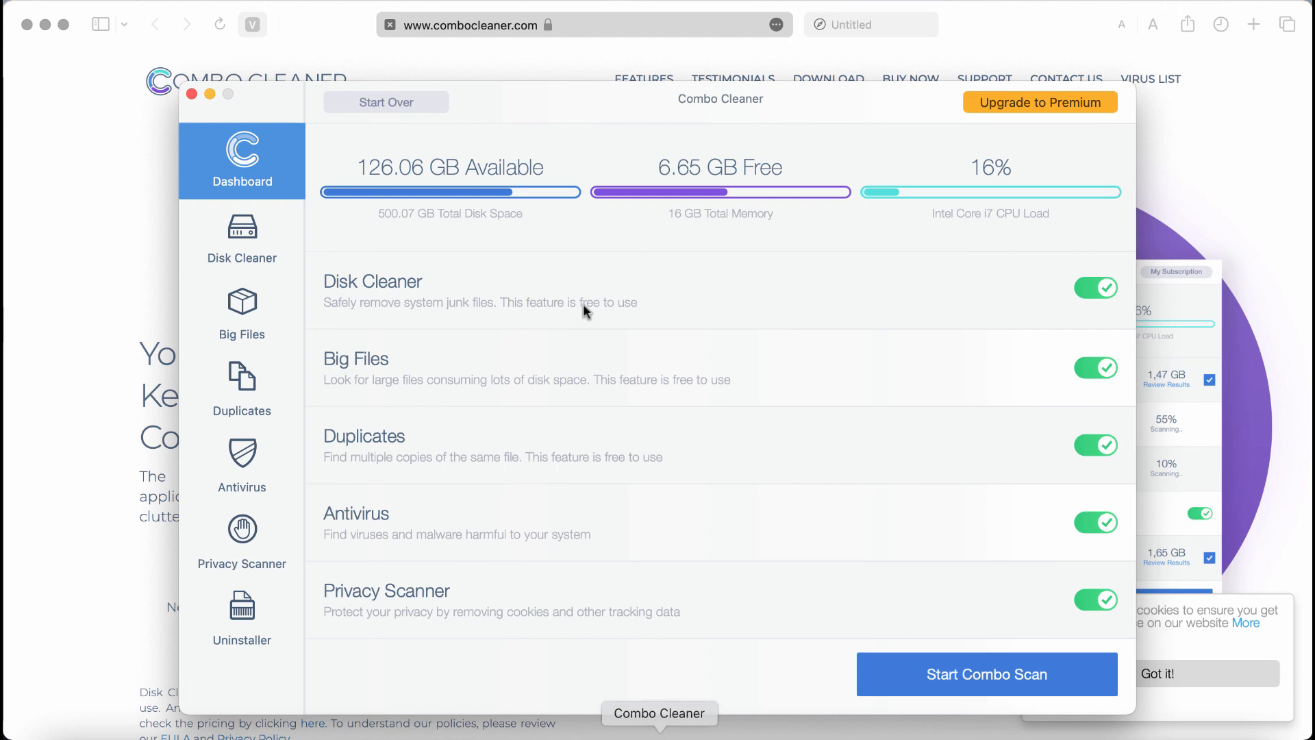
mouse_move(685, 71)
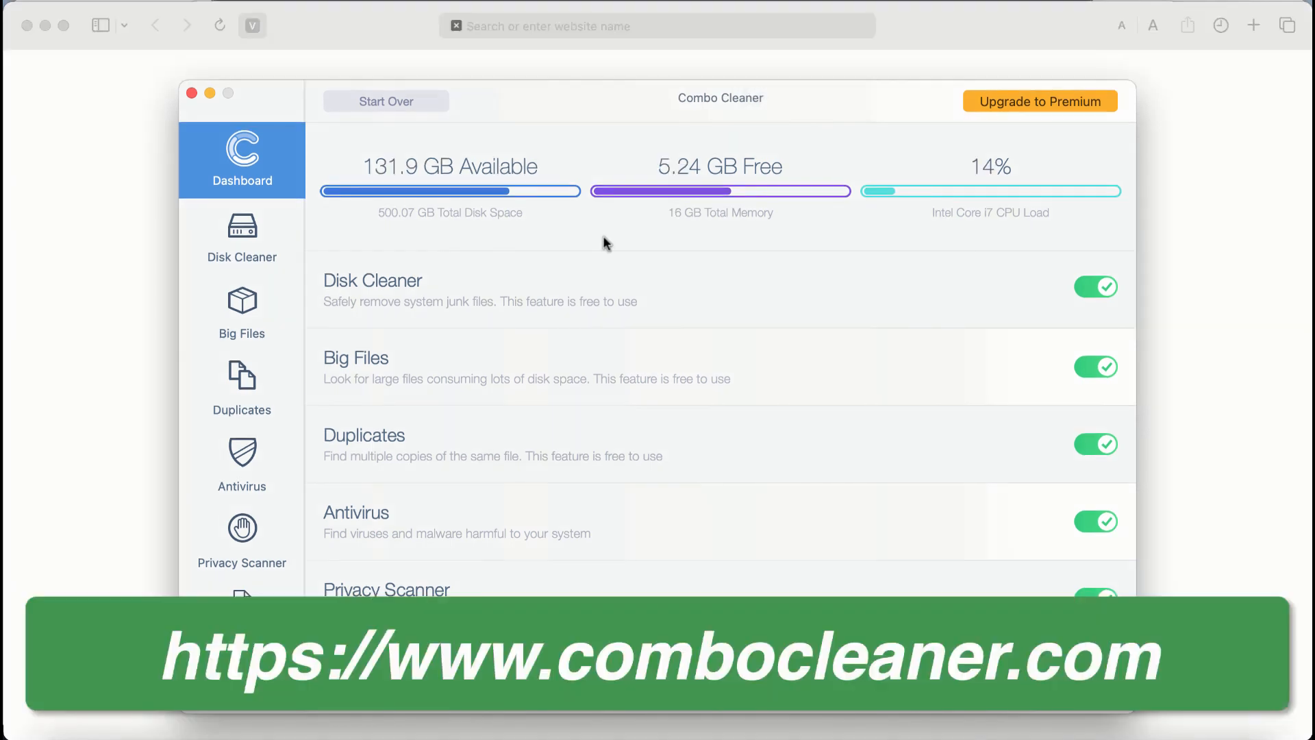
mouse_move(635, 207)
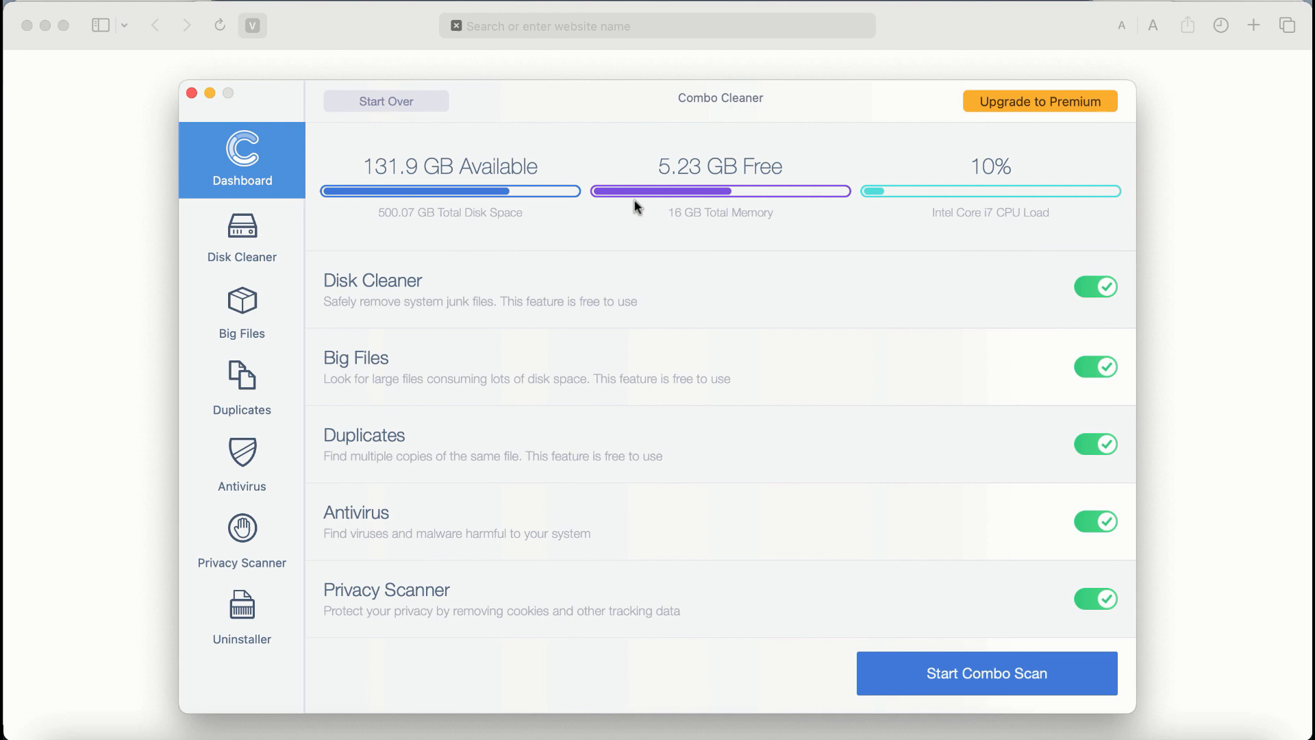
mouse_move(497, 223)
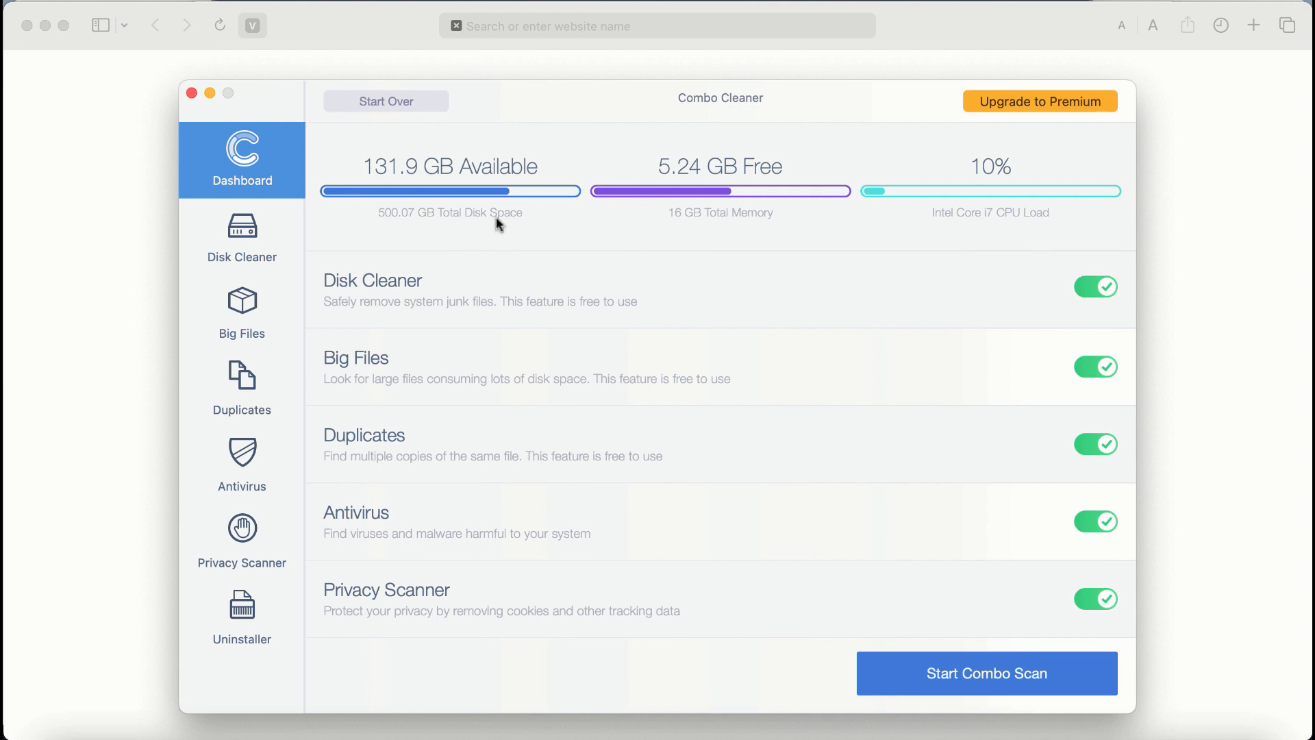
mouse_move(397, 329)
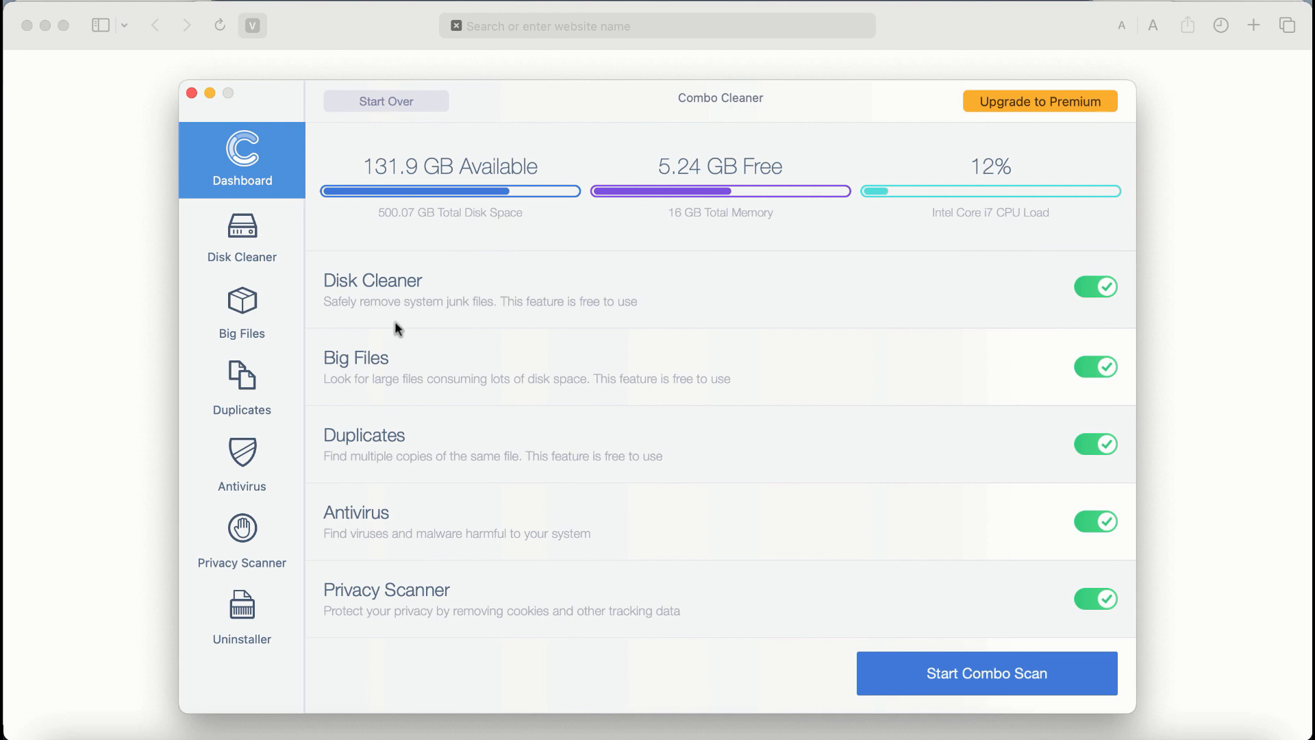
mouse_move(372, 356)
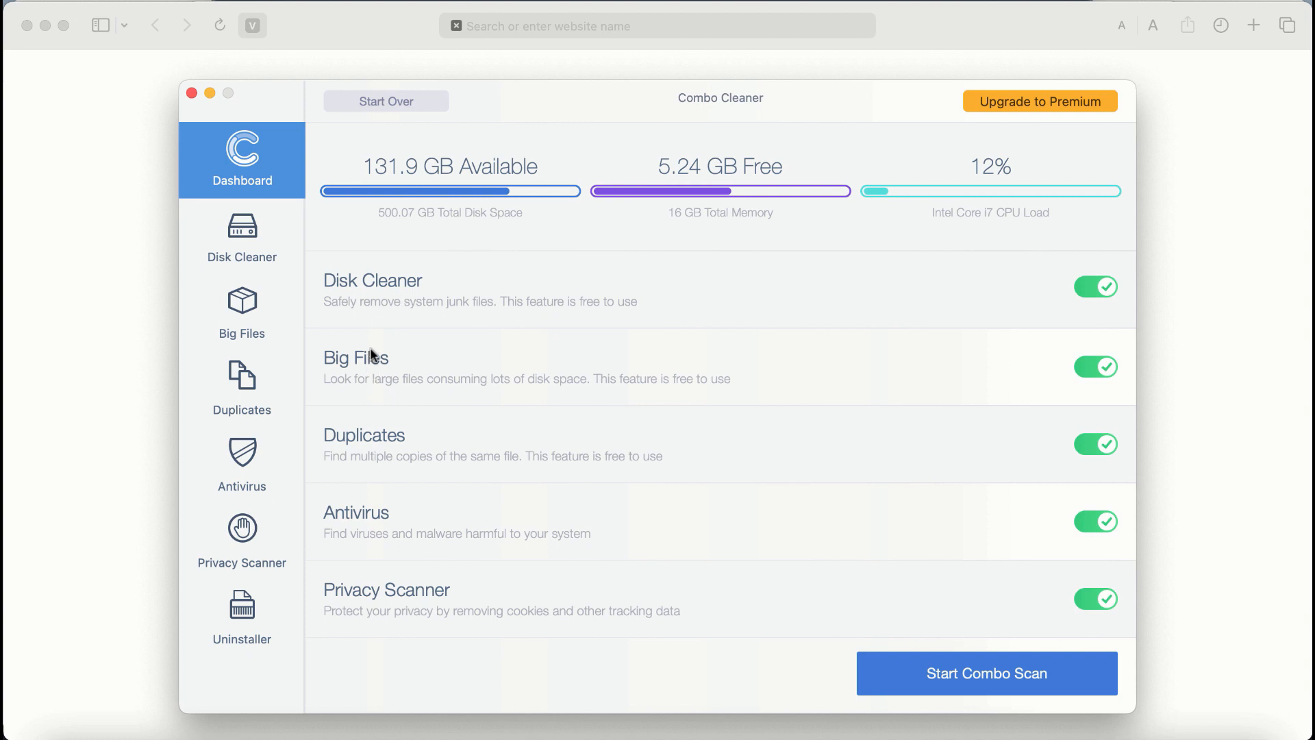
mouse_move(520, 545)
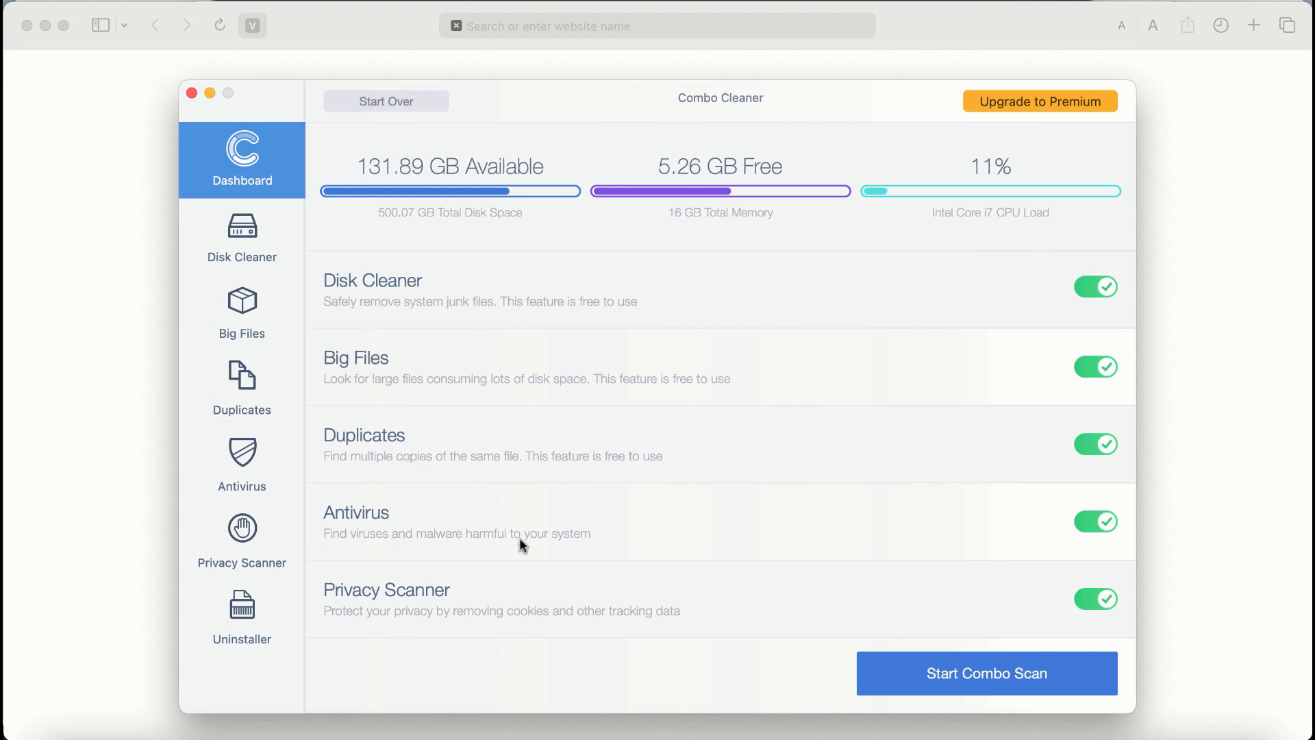
mouse_move(943, 690)
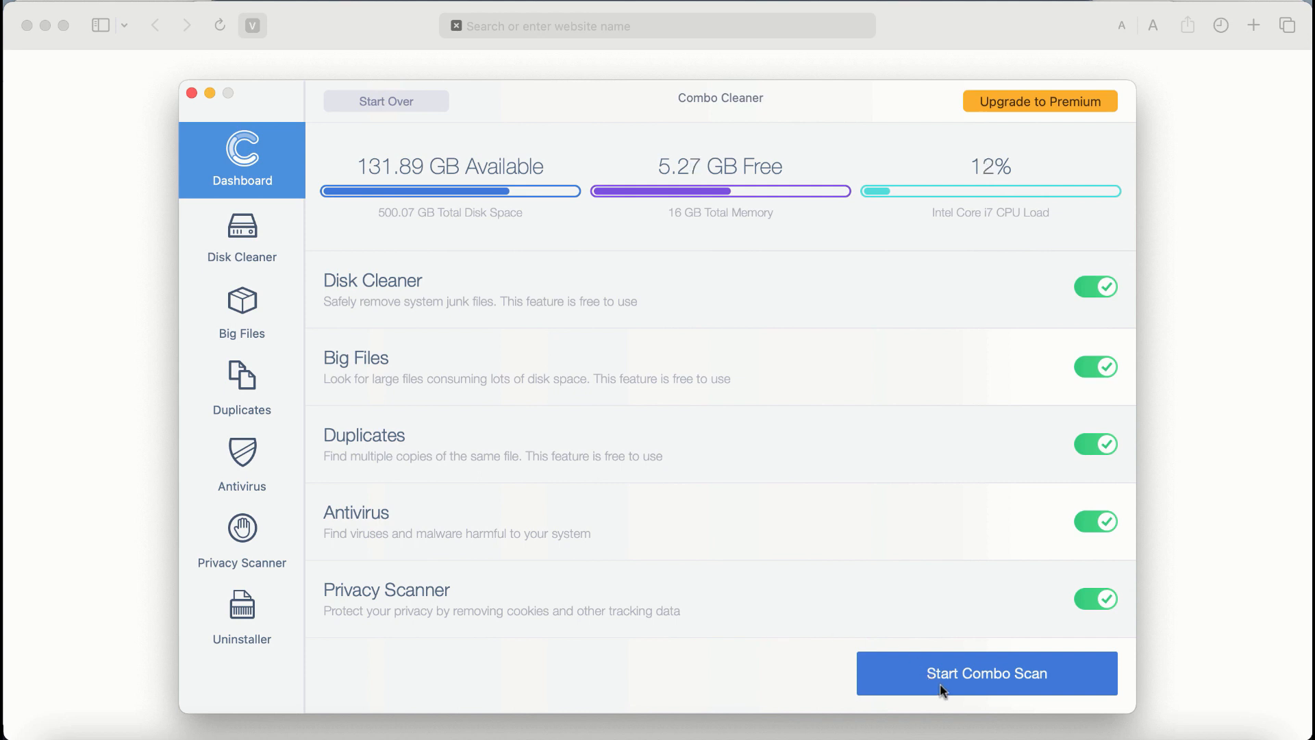
Step: Start the Combo Scan so Big Files, Privacy, Duplicates and Antivirus scanners begin progressing
left_click(985, 672)
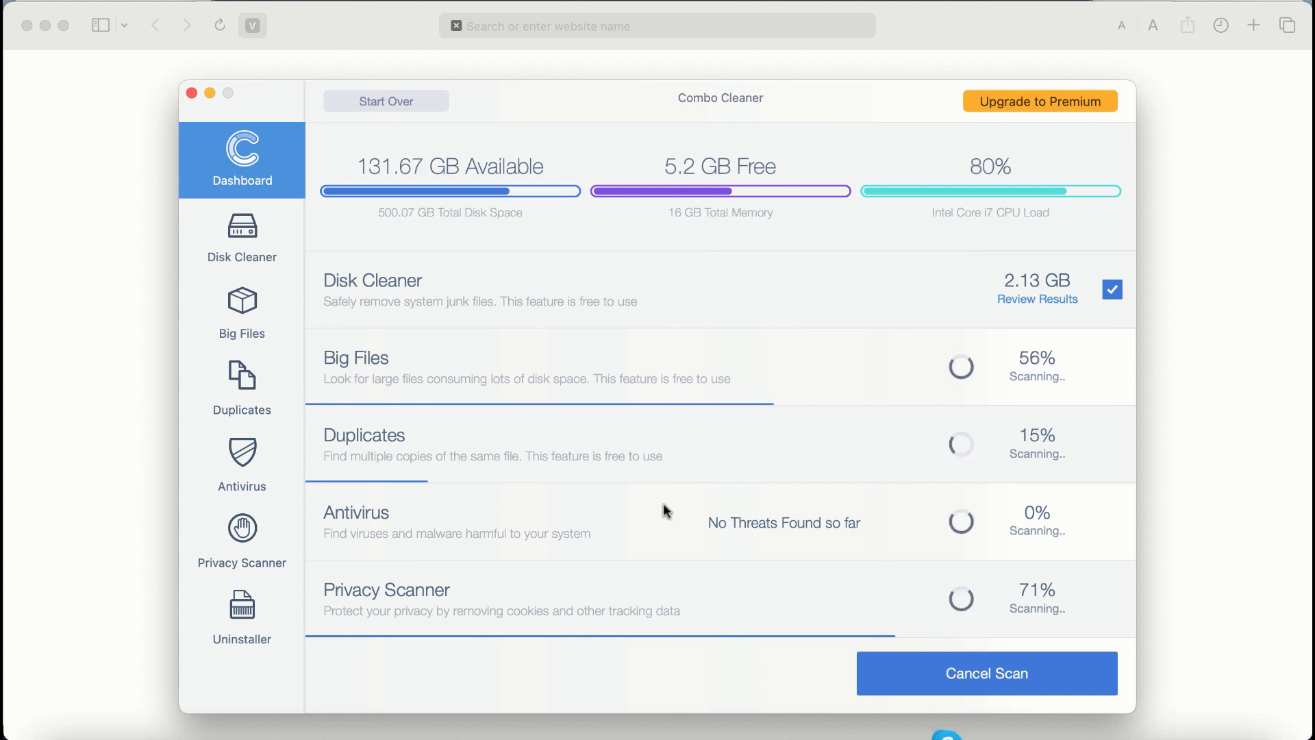
mouse_move(482, 470)
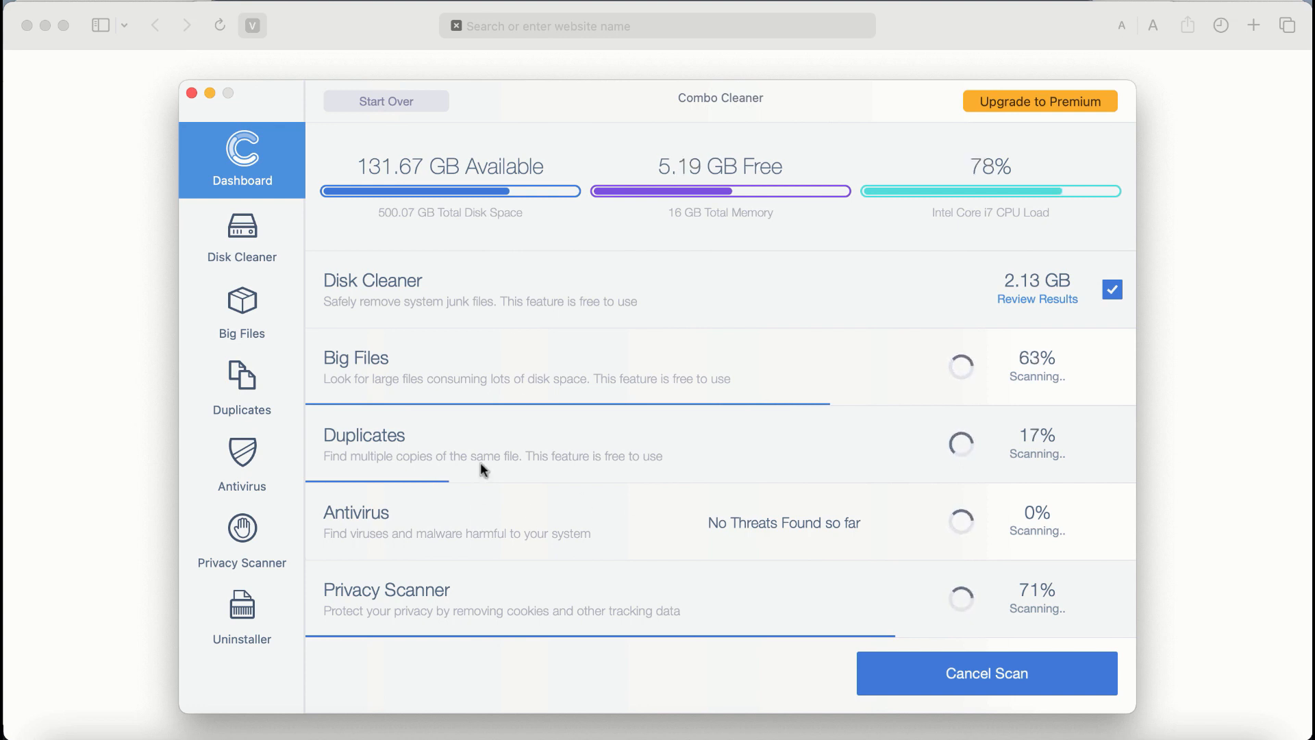
mouse_move(373, 510)
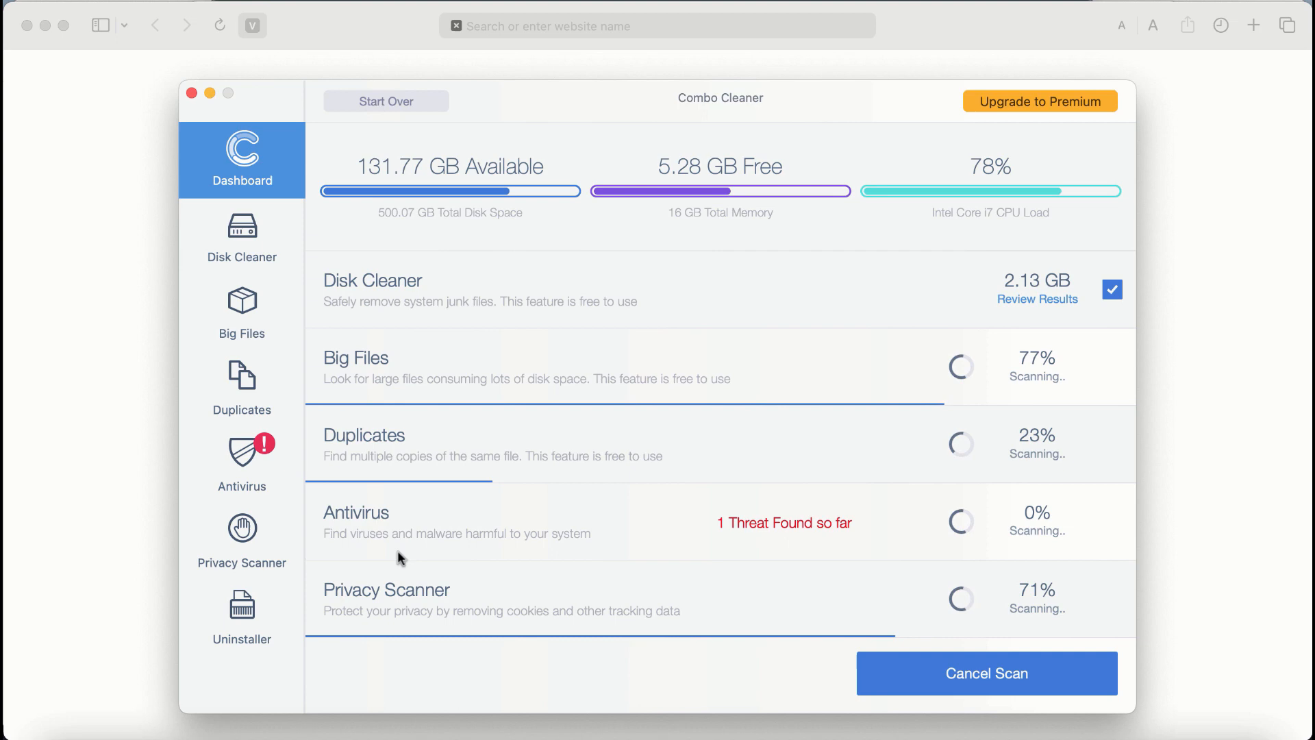
mouse_move(344, 606)
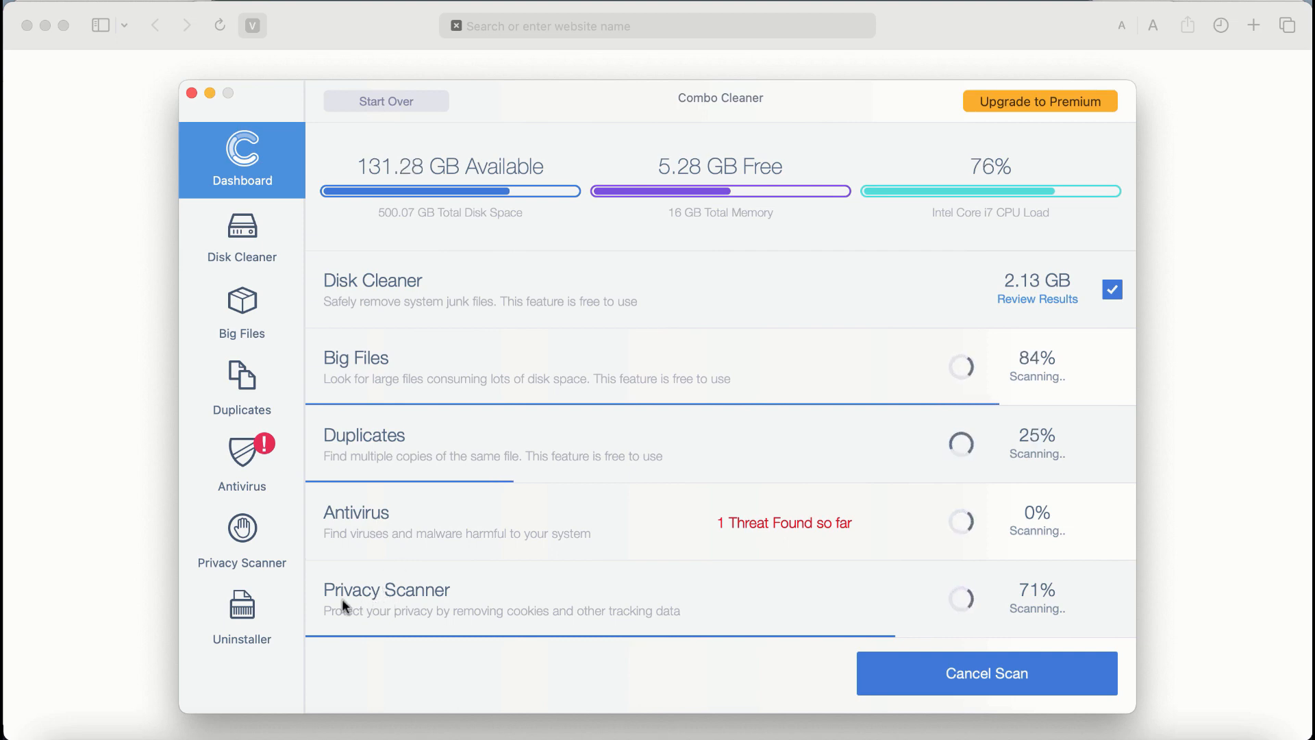
mouse_move(637, 290)
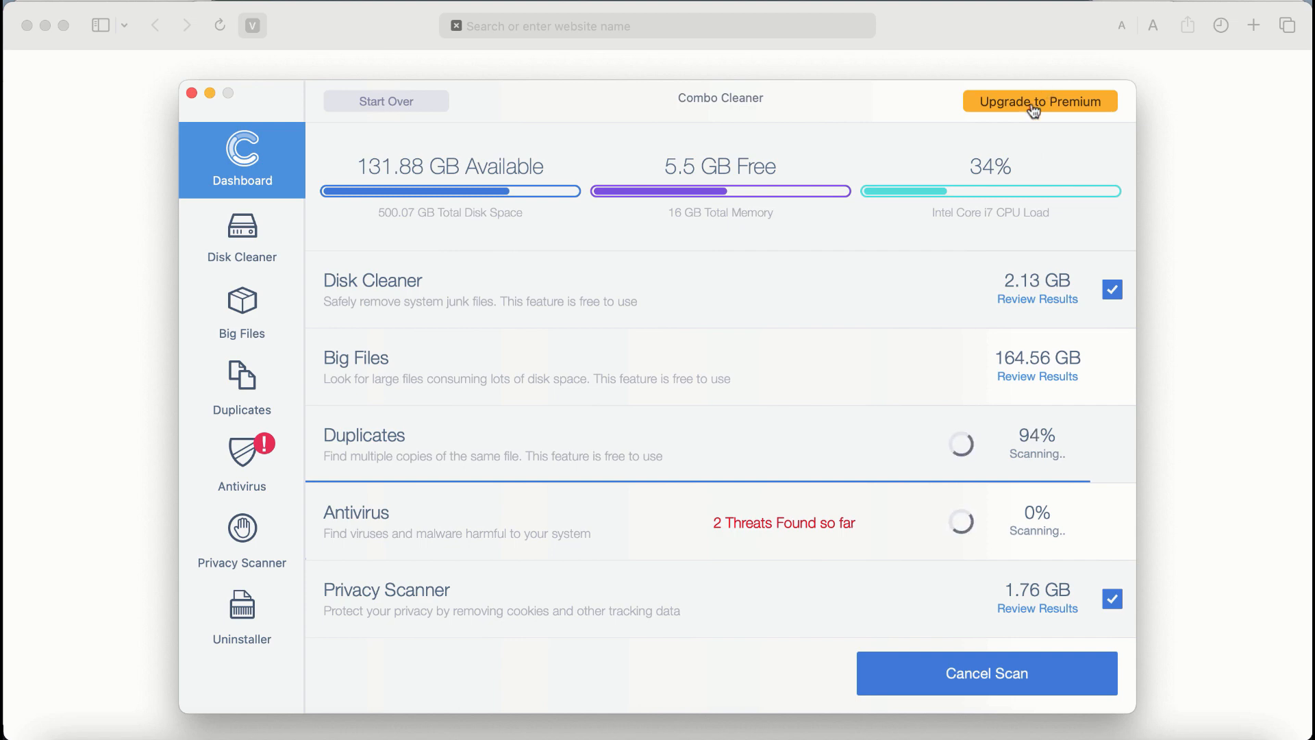
left_click(1039, 100)
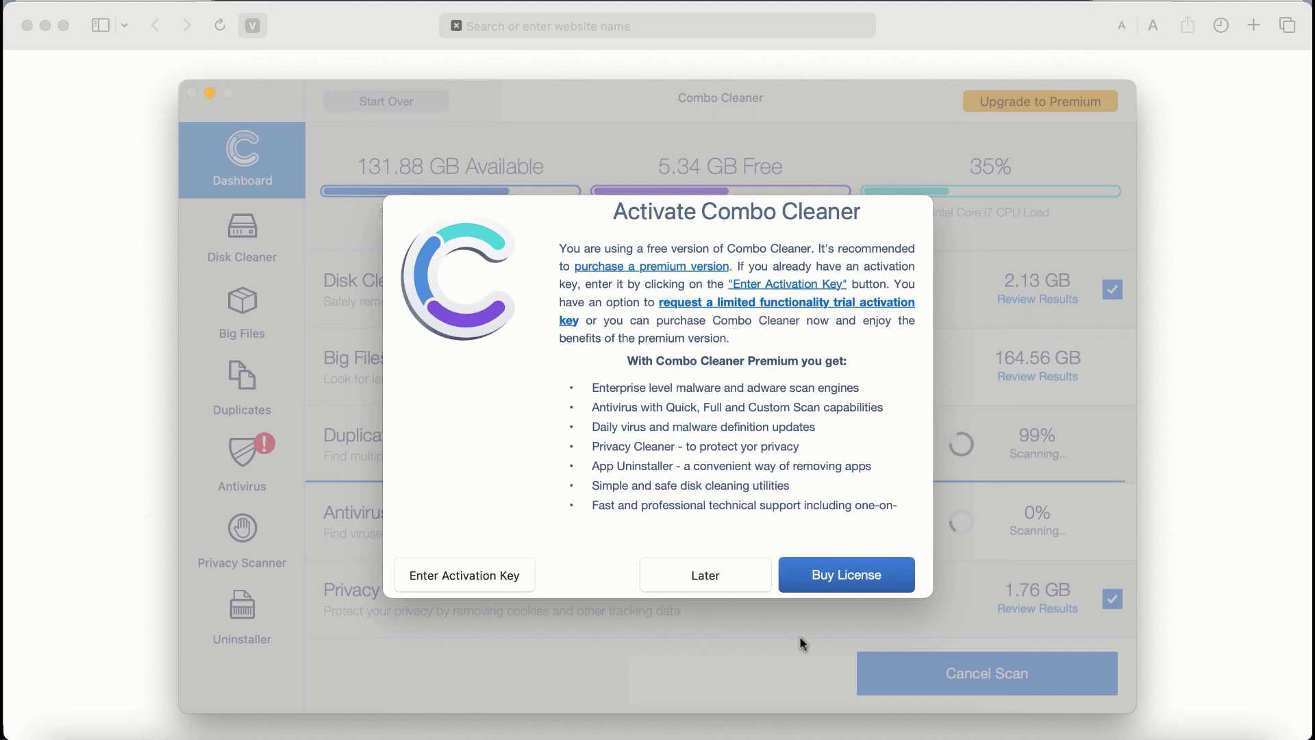
left_click(704, 574)
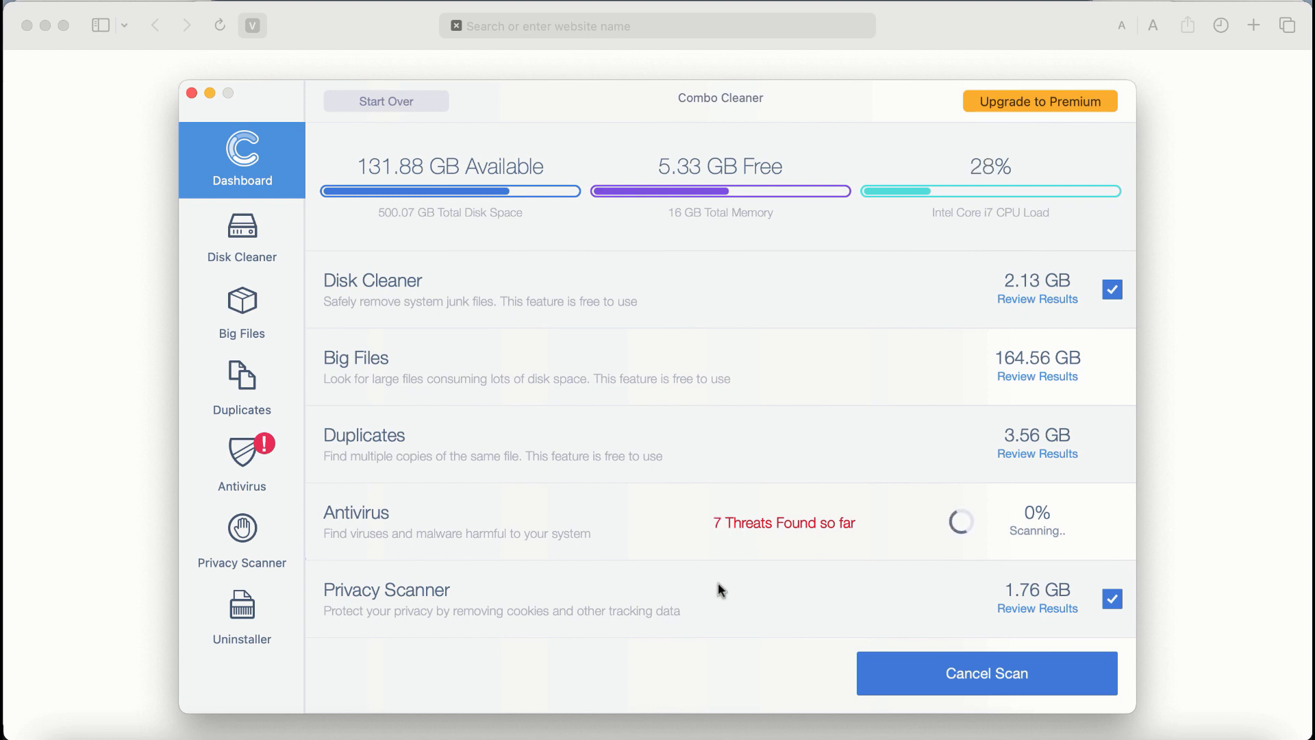
mouse_move(444, 492)
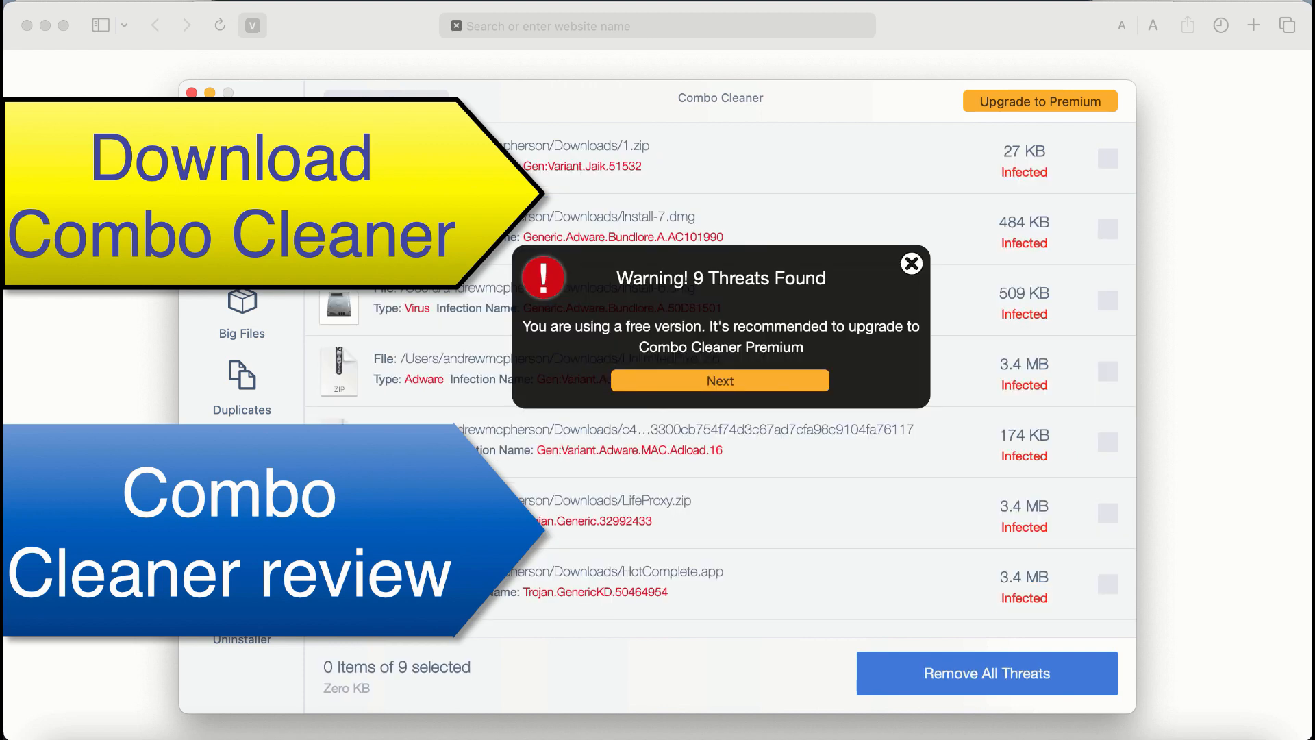
mouse_move(574, 161)
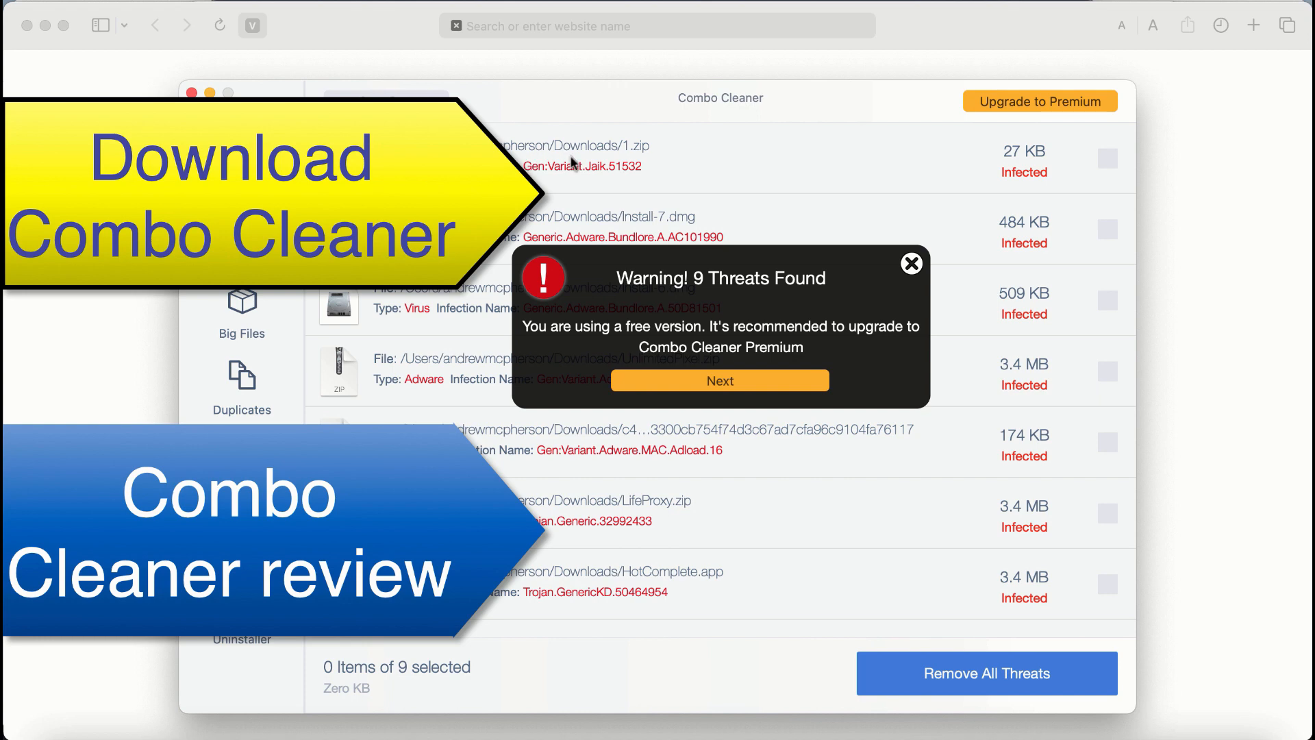
mouse_move(758, 362)
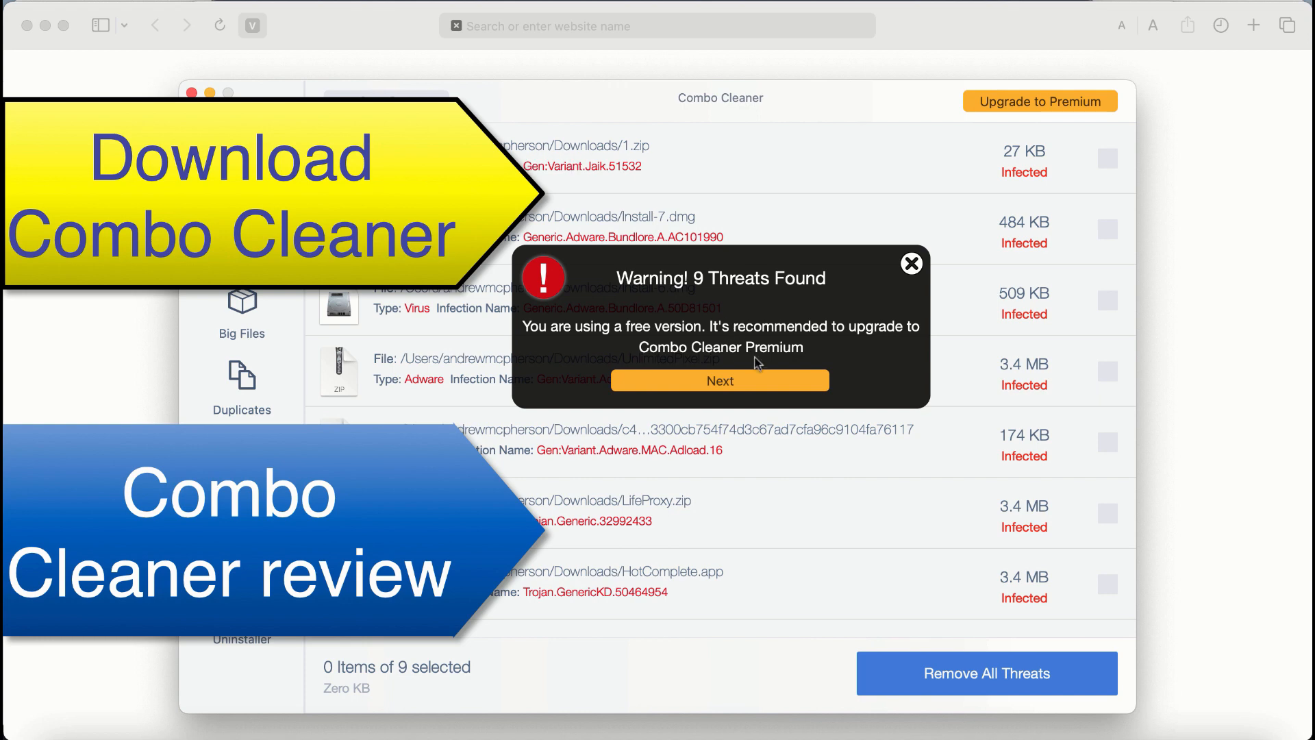